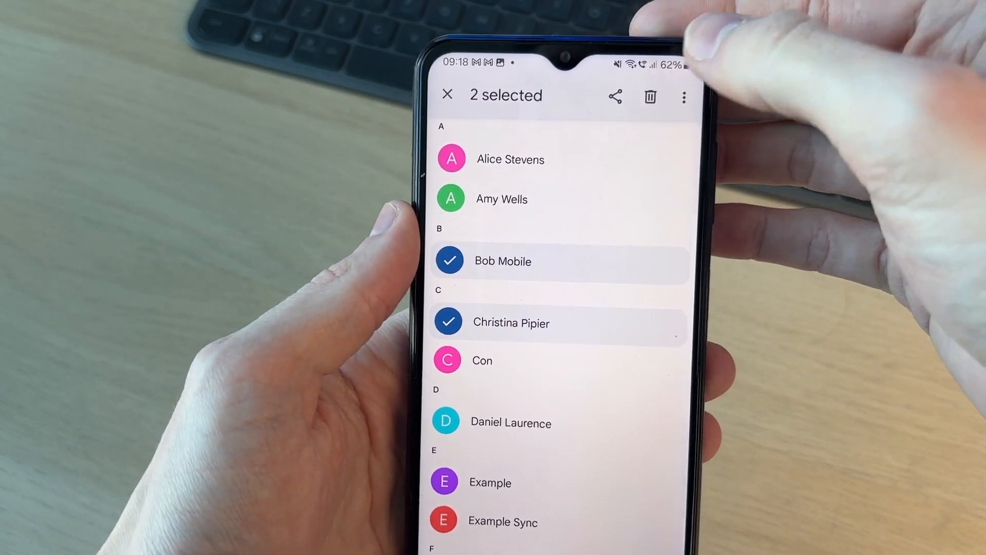
# - Move the two selected contacts to the bin and confirm the removal
pyautogui.click(649, 98)
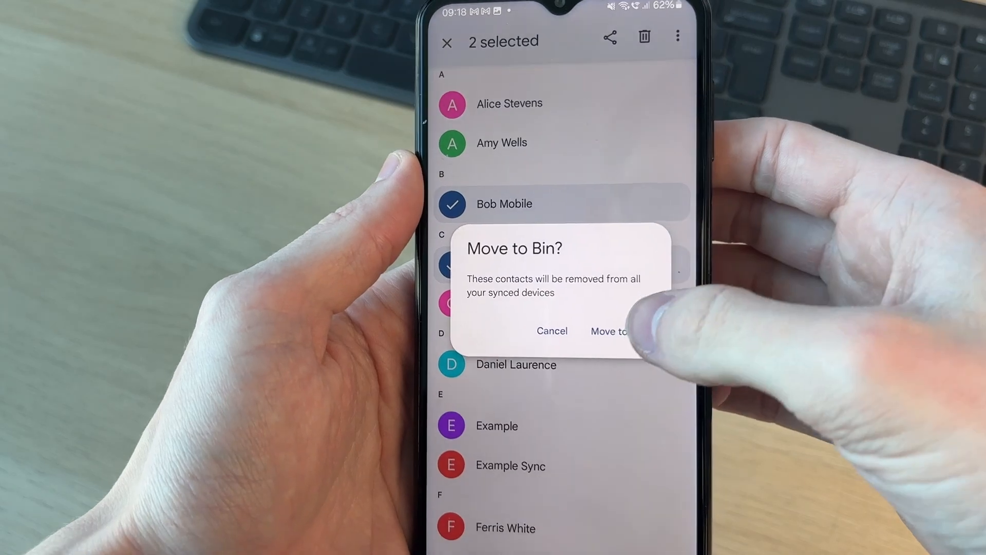
pyautogui.click(610, 332)
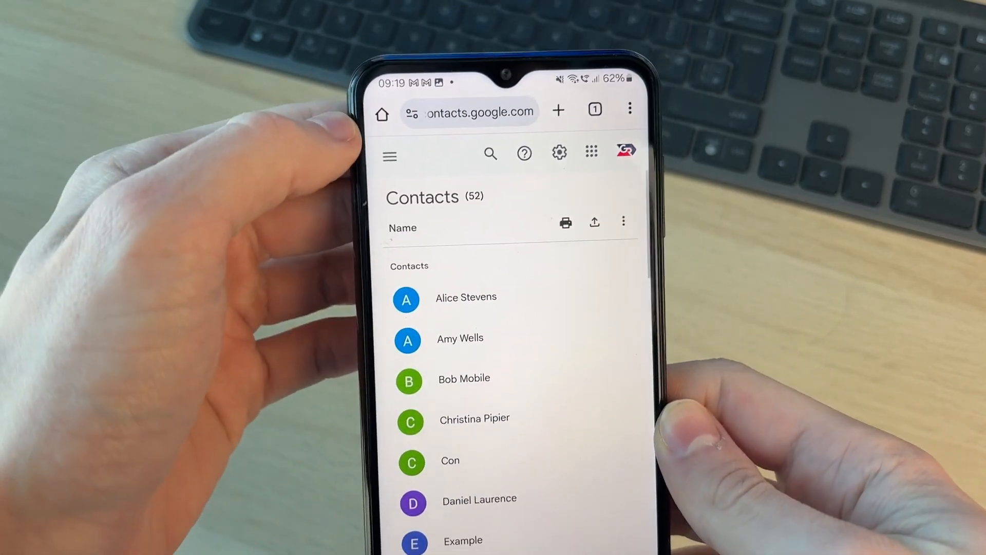
# - Go to the Bin section from the main menu, under Fix and manage
pyautogui.click(390, 156)
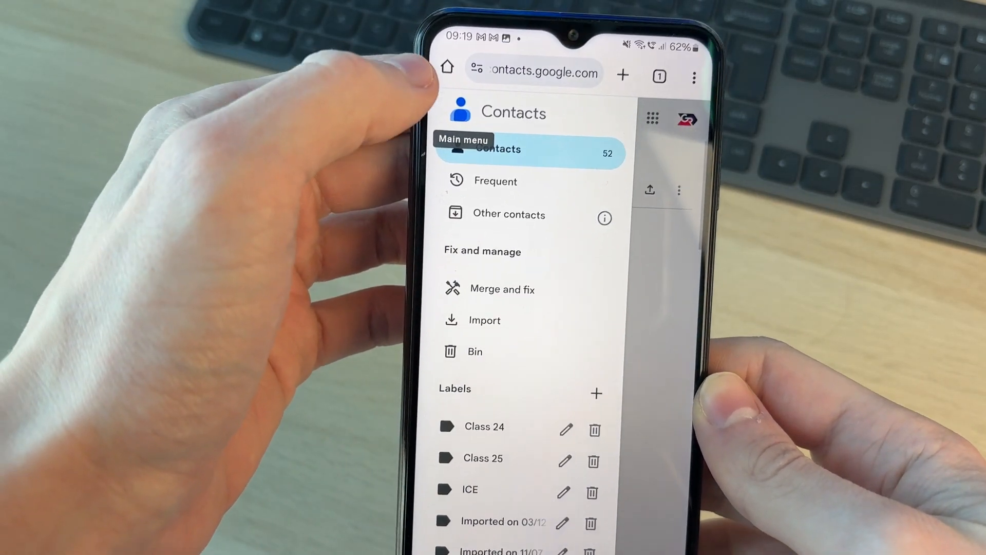
pyautogui.scroll(-3)
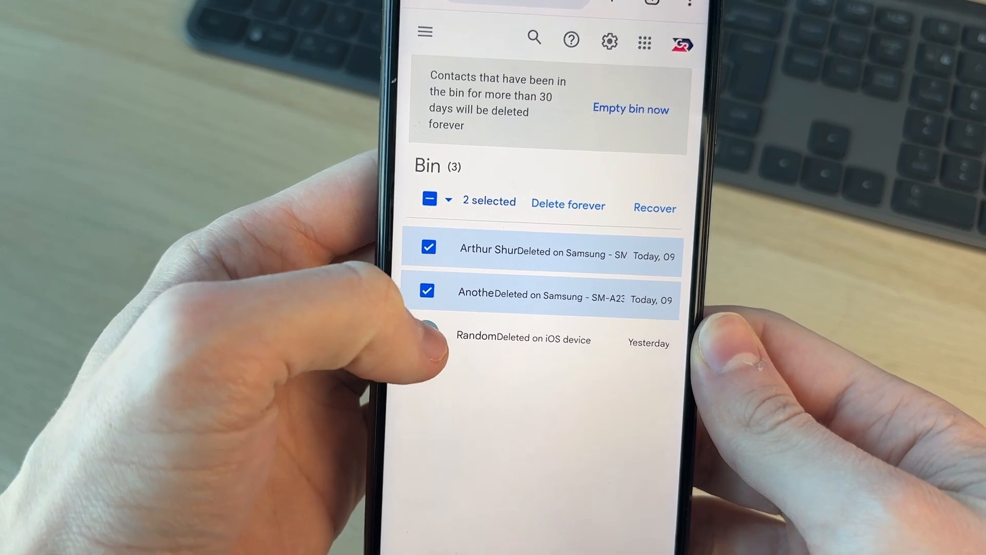
# - Select all three contacts in the bin and recover them, leaving 0 contacts
pyautogui.click(427, 377)
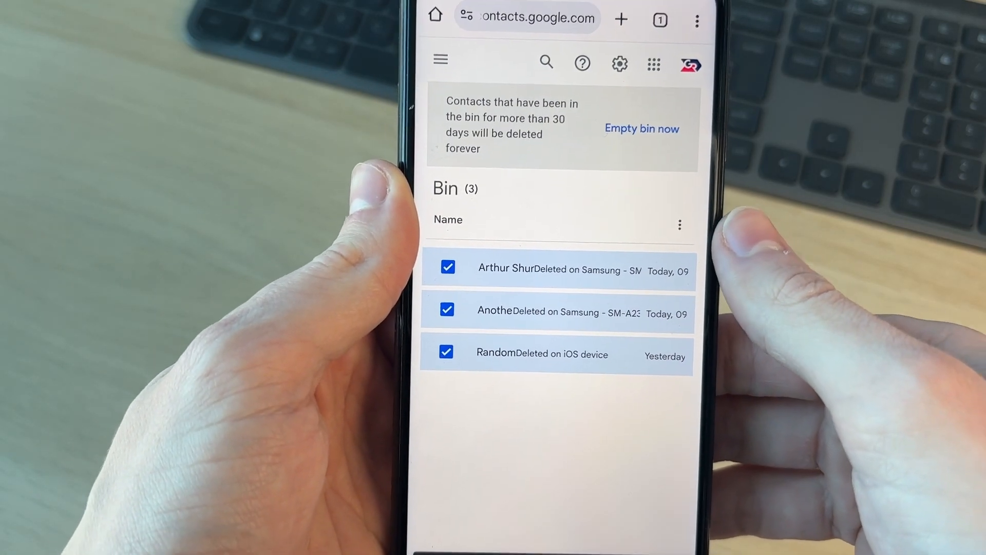
pyautogui.click(641, 129)
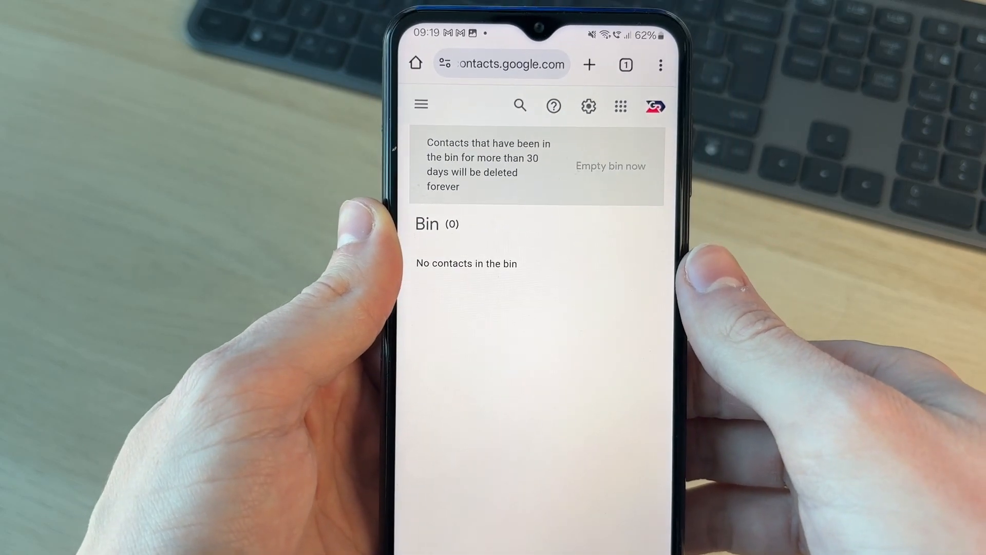